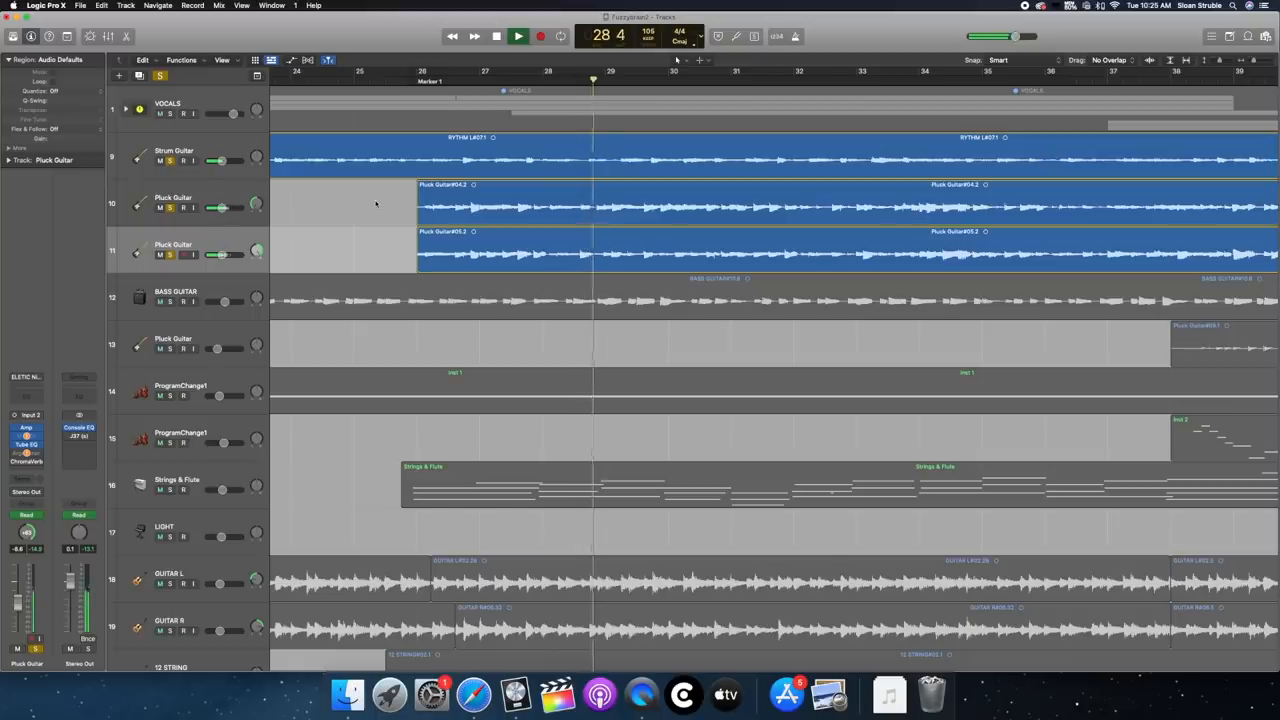
pyautogui.click(516, 36)
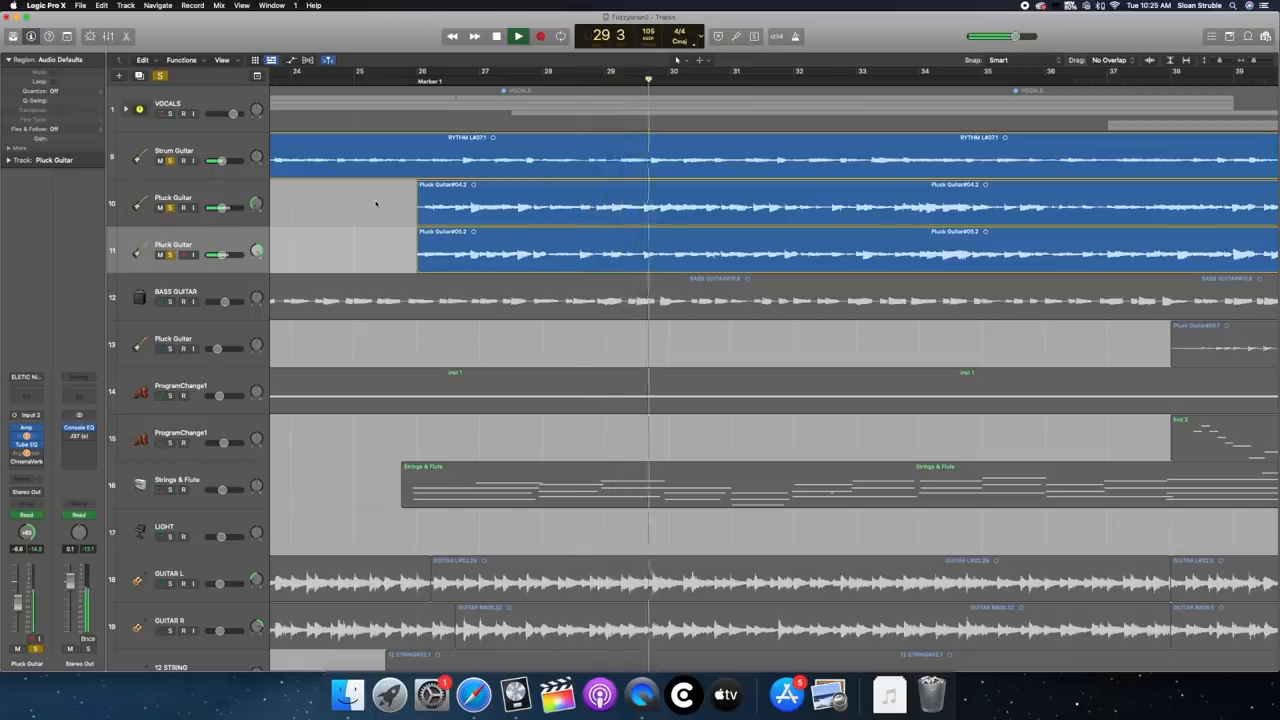